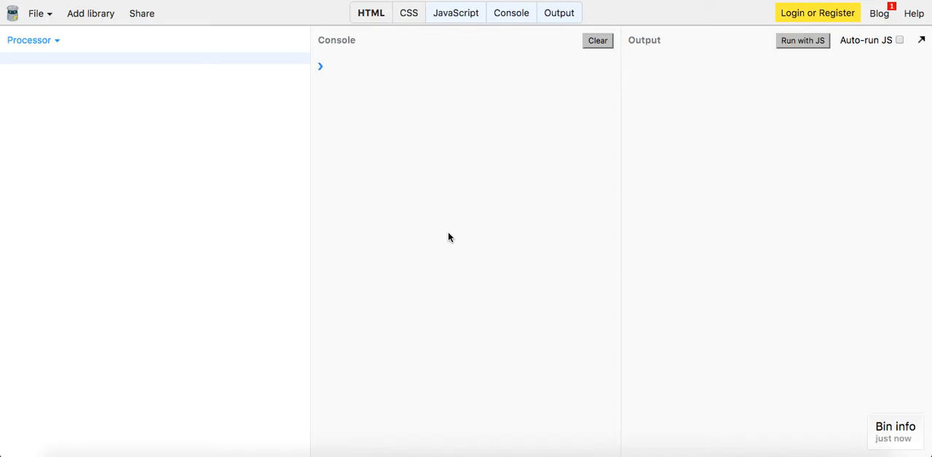
Step: Write var order = prompt('What would you like to eat?'); and cancel its test-run prompt
left_click(173, 62)
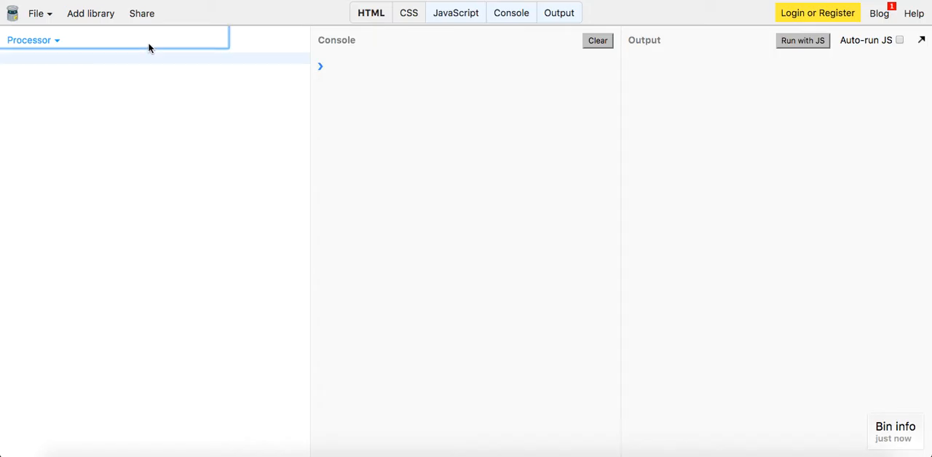
left_click(146, 59)
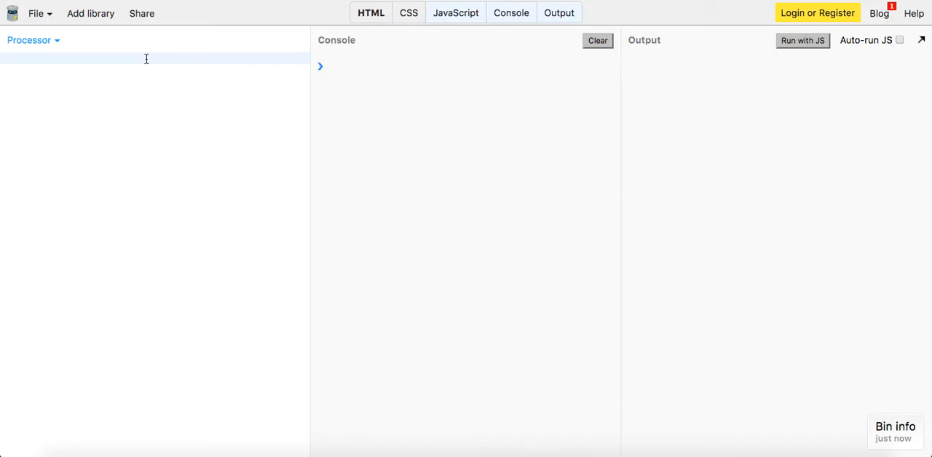
left_click(7, 58)
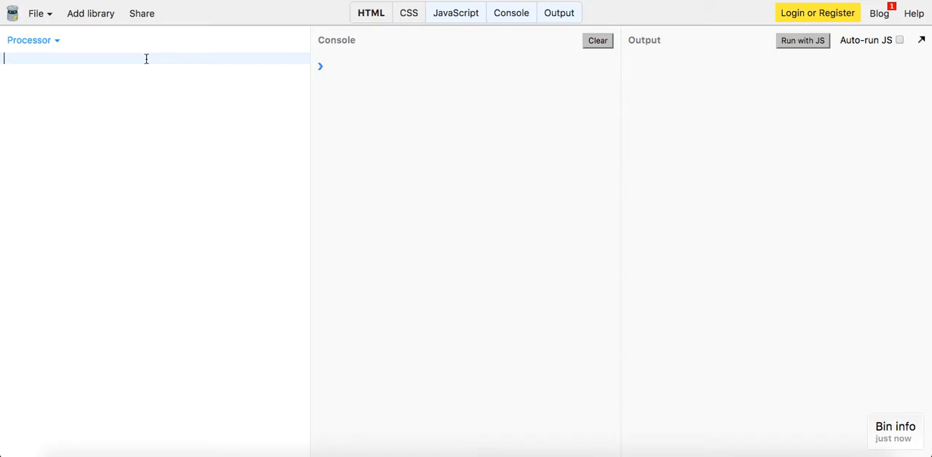
type("function")
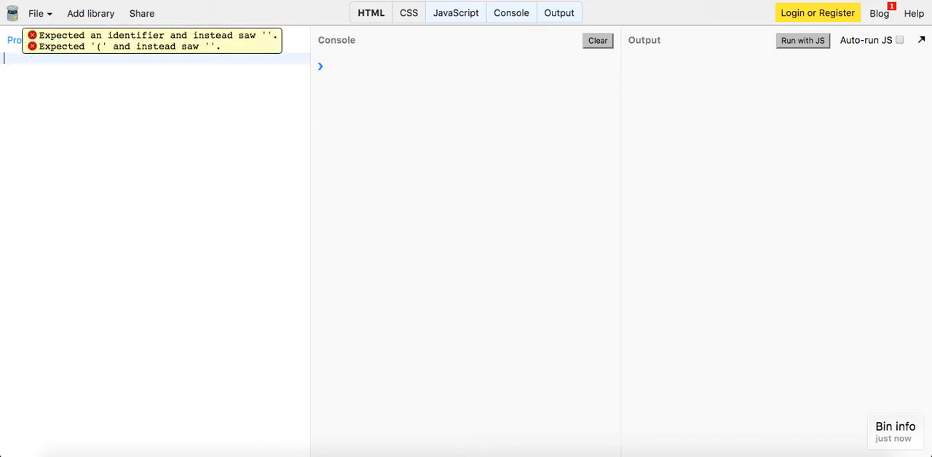
type("var prom")
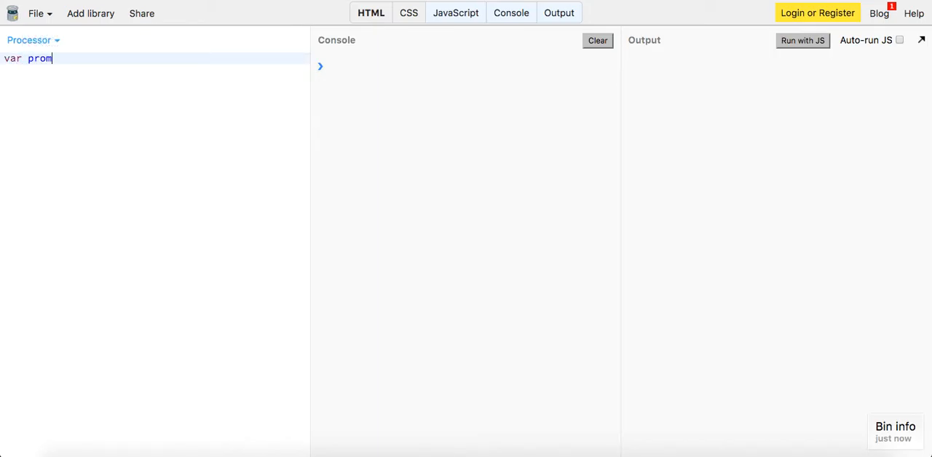
type("pt('Wha'")
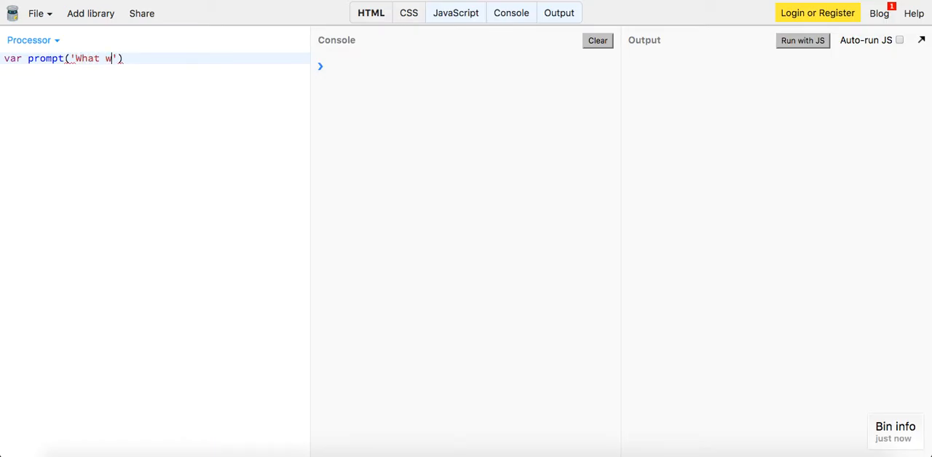
type("ould you like to e")
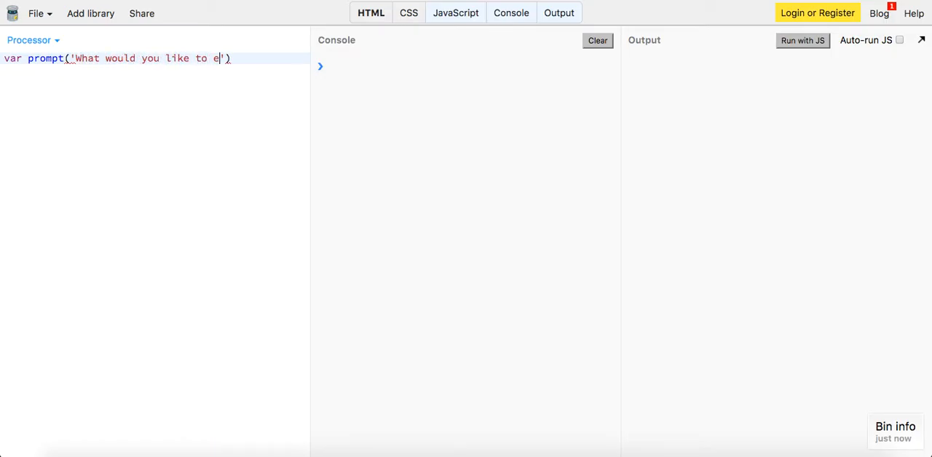
type("at?';")
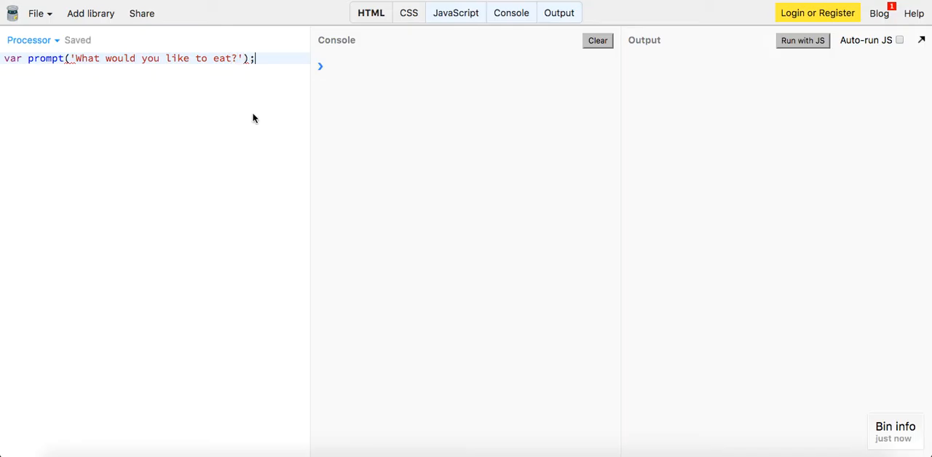
key("Backspace")
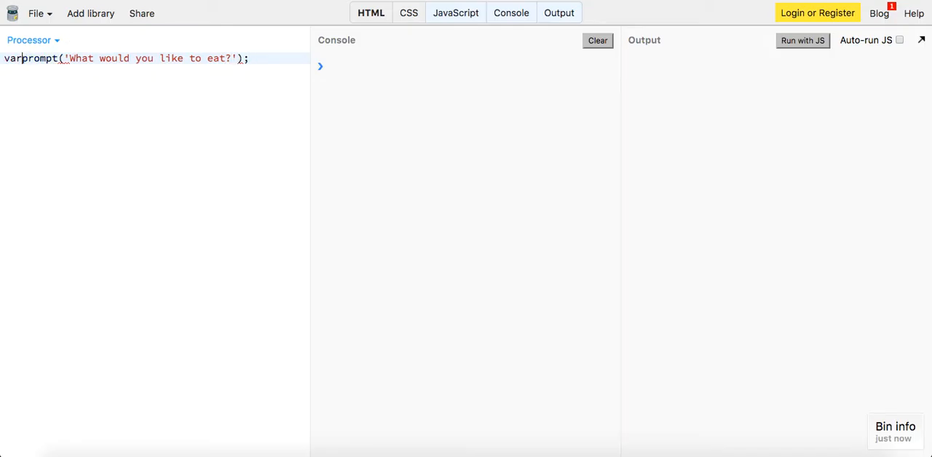
type("order =")
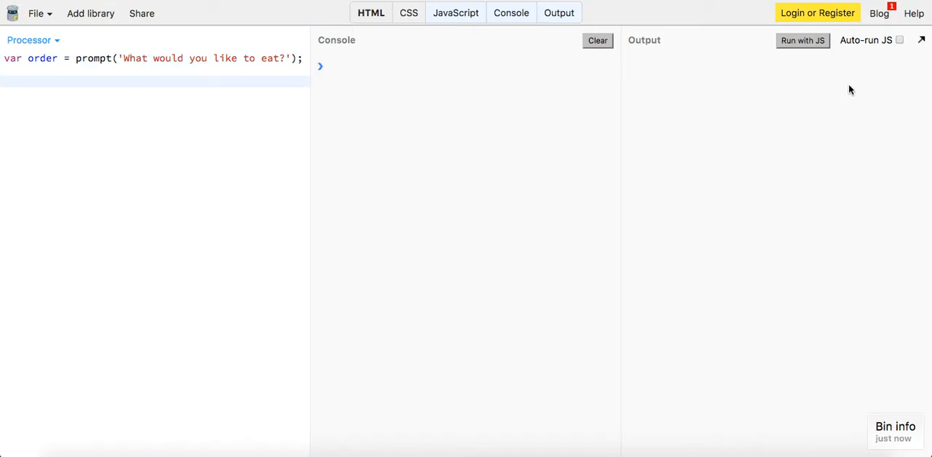
left_click(803, 40)
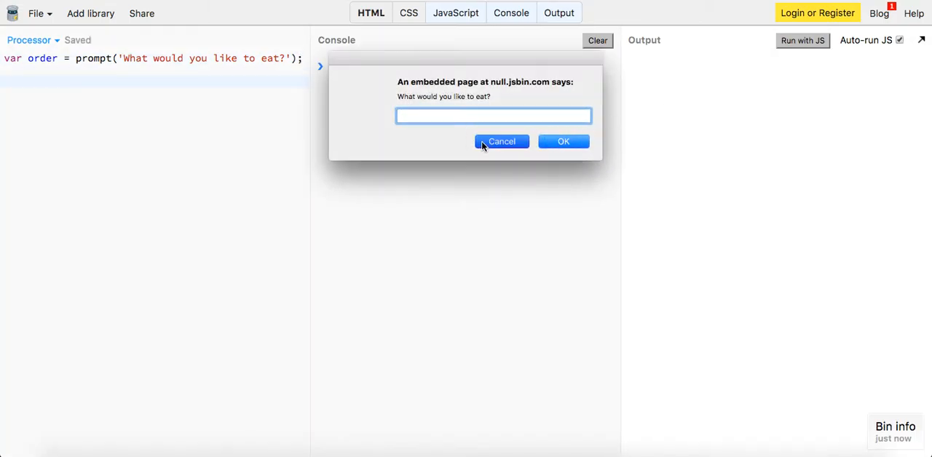
left_click(501, 141)
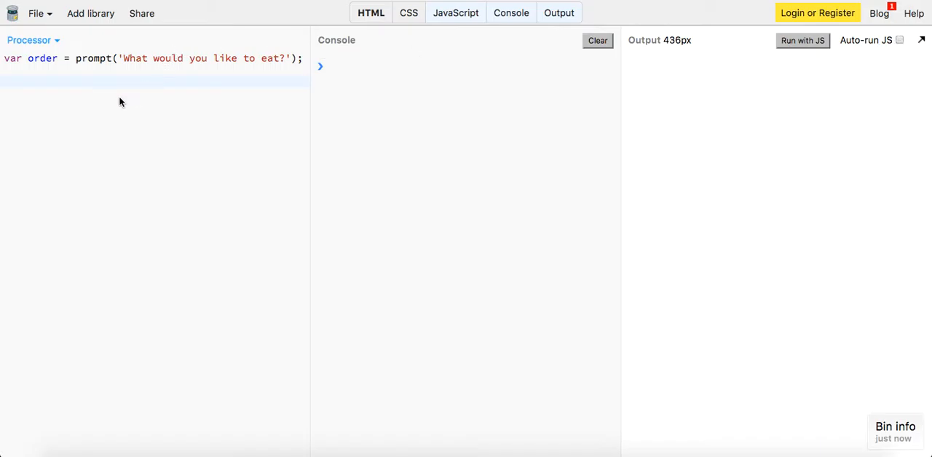
Step: Add switch(order) with a "pizza" case returning 'We are all out of pizza', and save
type("switch")
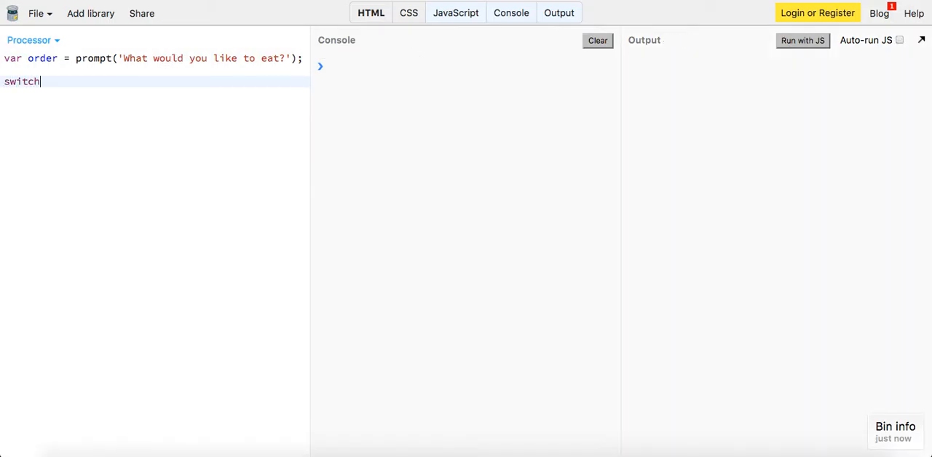
key("ctrl+s")
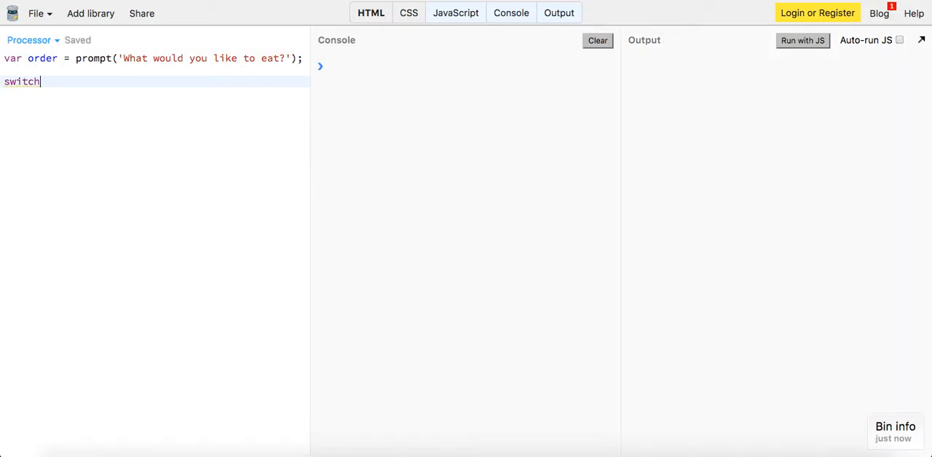
type("()")
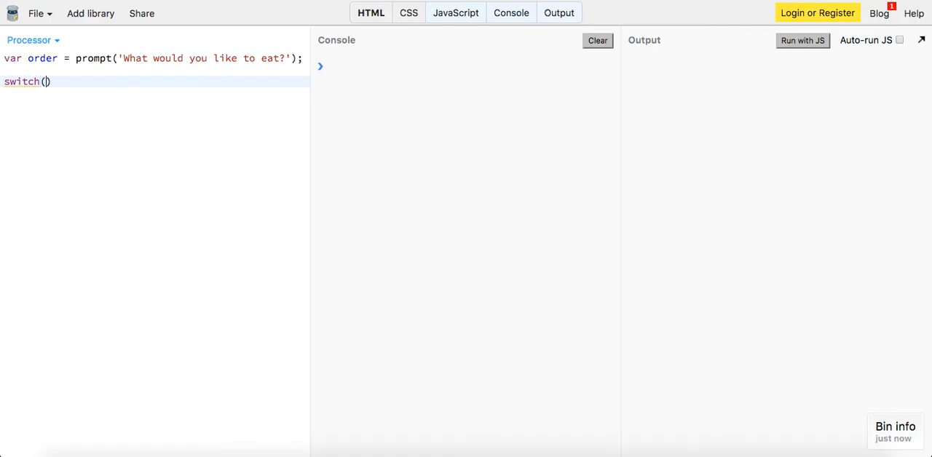
type("order")
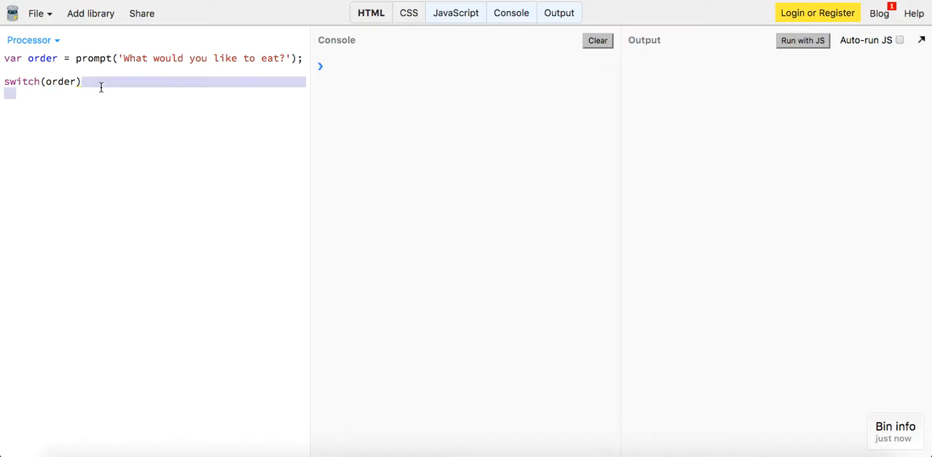
type("{")
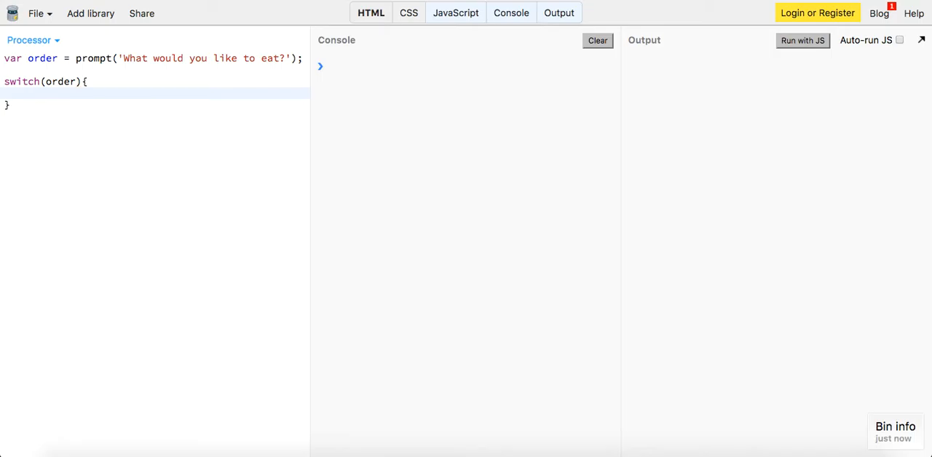
type("c")
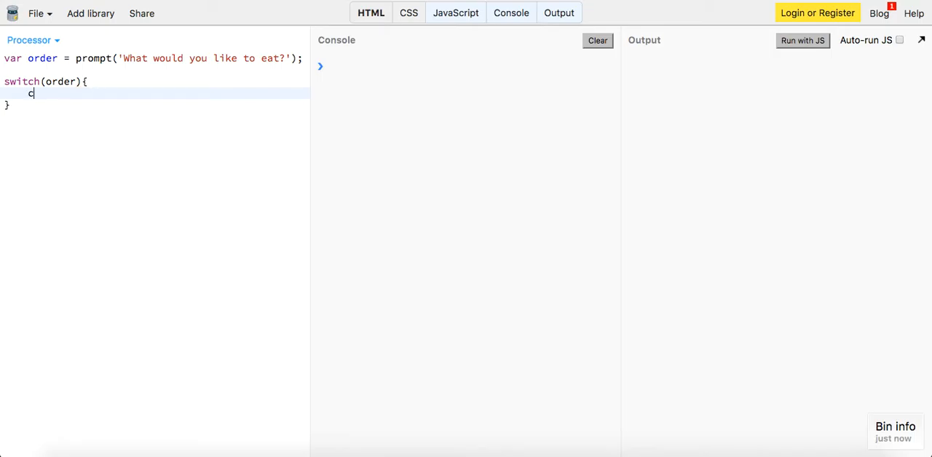
type("ase:")
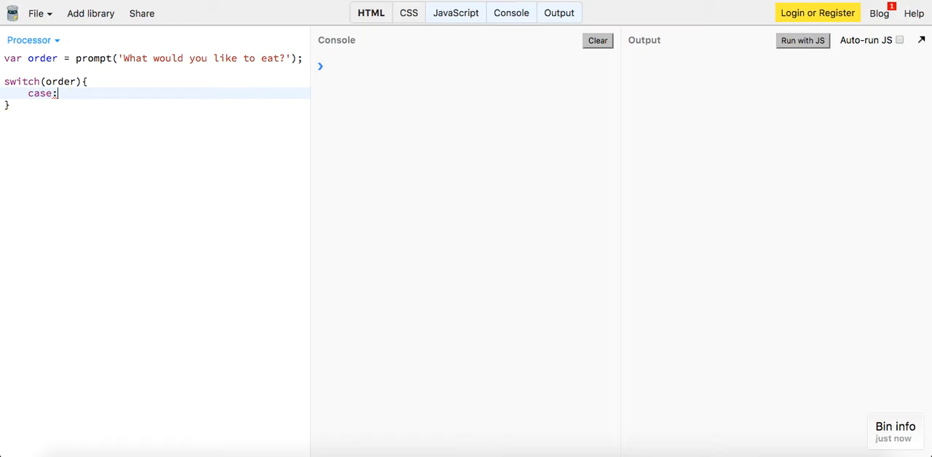
type("\"pizza\":")
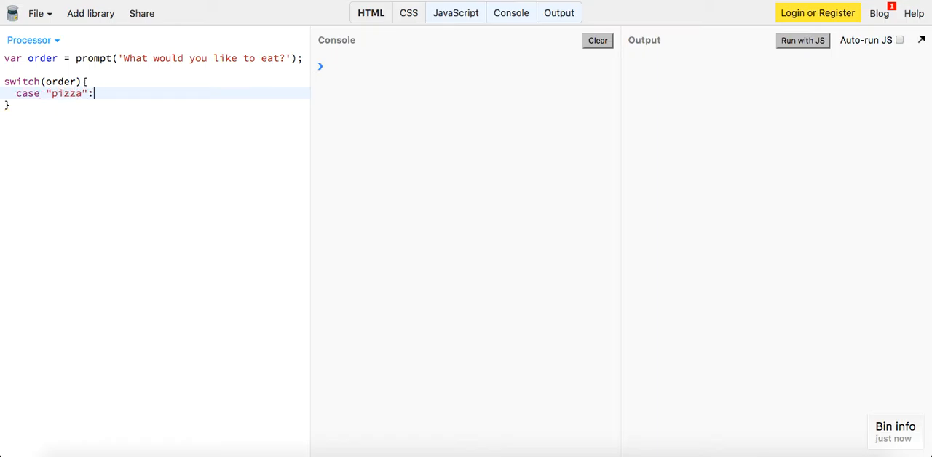
type("return 'We")
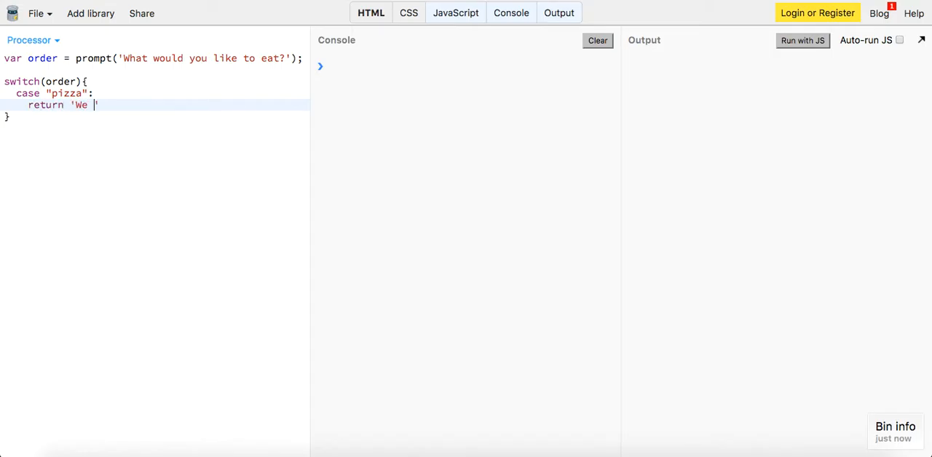
type("are all")
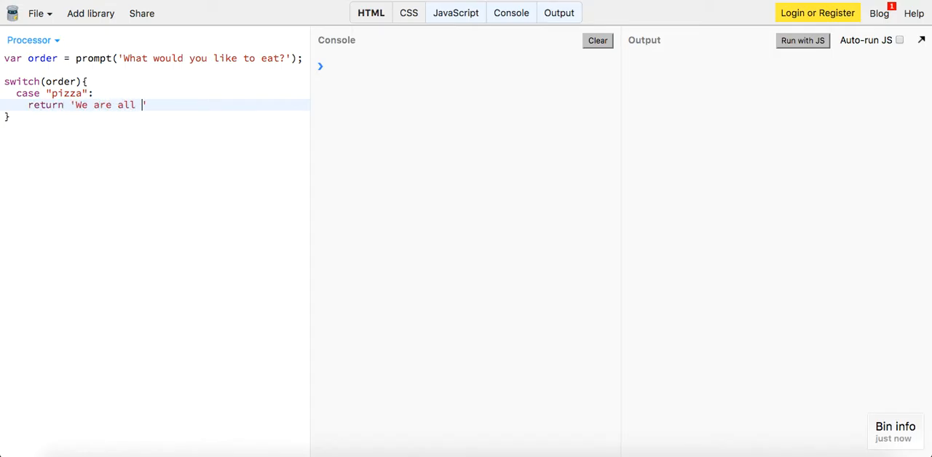
type("out of pizza';")
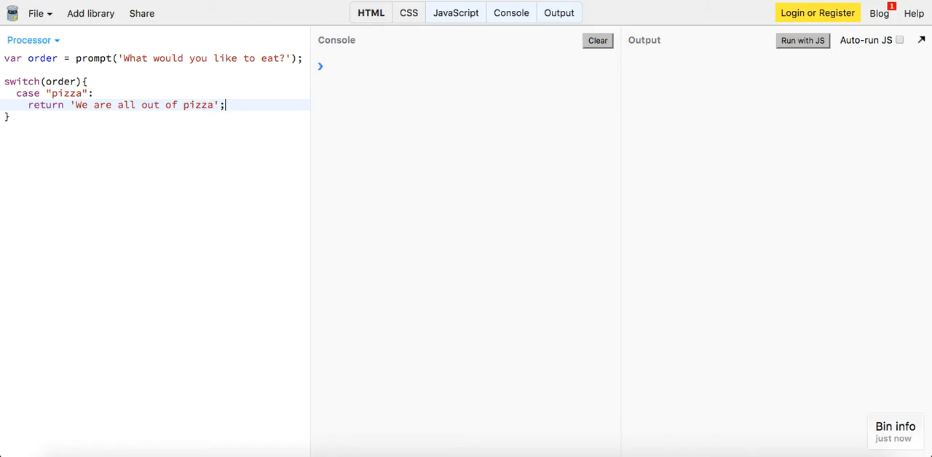
key("ctrl+s")
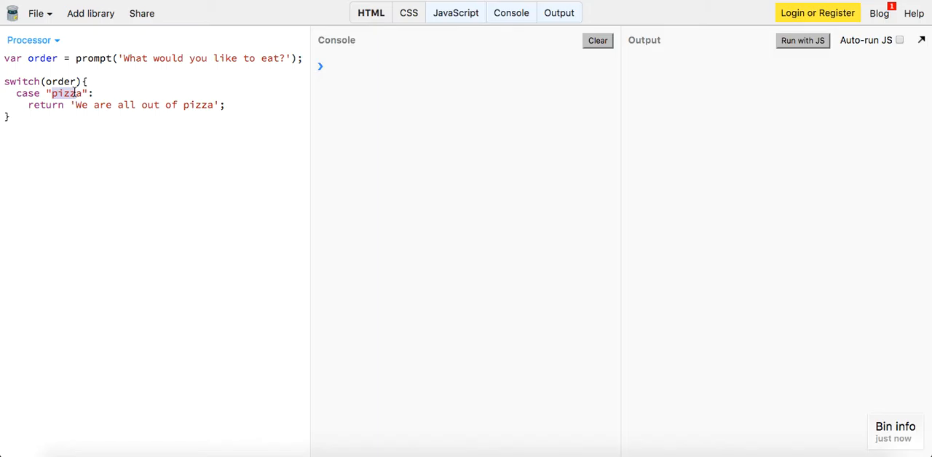
Step: Type a "pasta" case returning 'Coming right up' and a "seafood" case returning 'That will be 19.99'
left_click(31, 105)
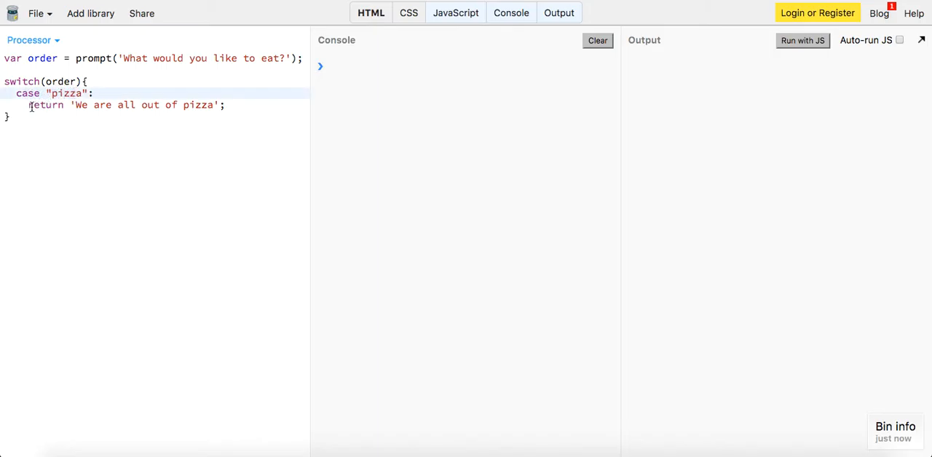
key("Return")
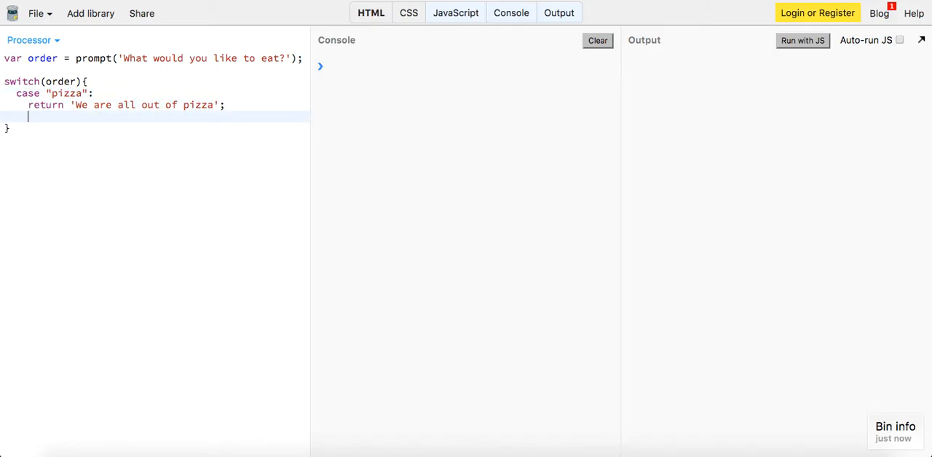
type("case \"\"")
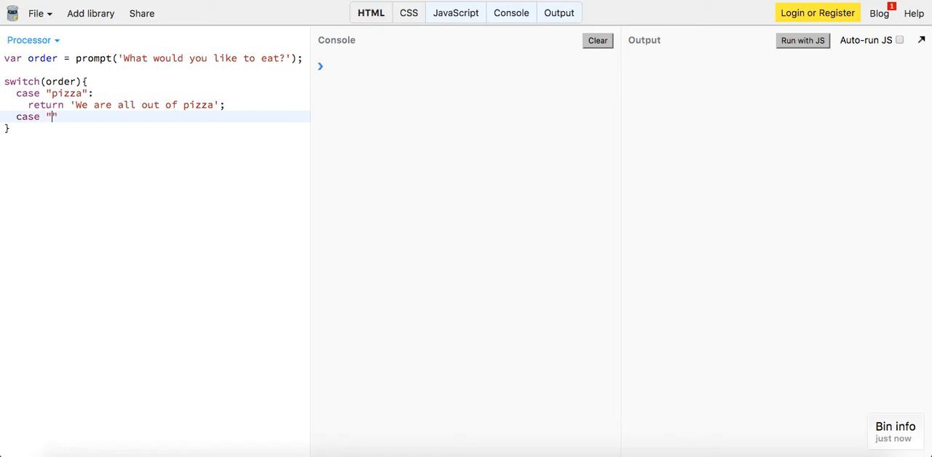
type("pasta\":")
type("return 'Coming right up';")
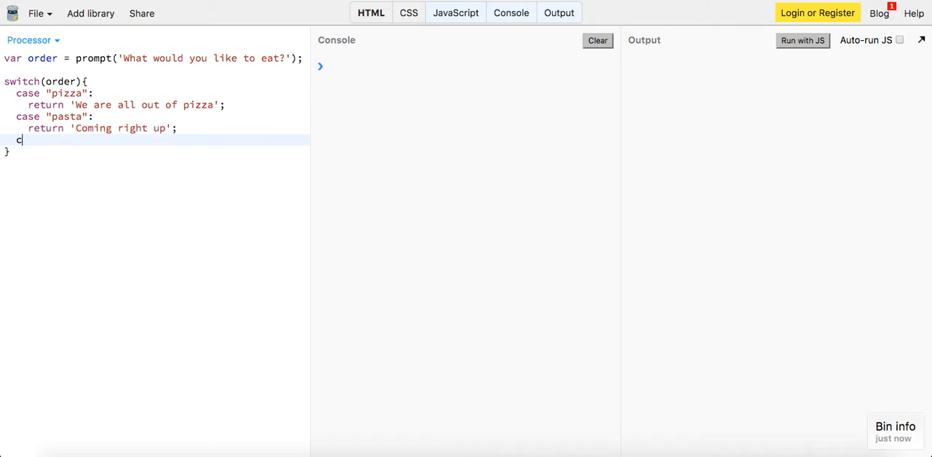
type("ase \"\"")
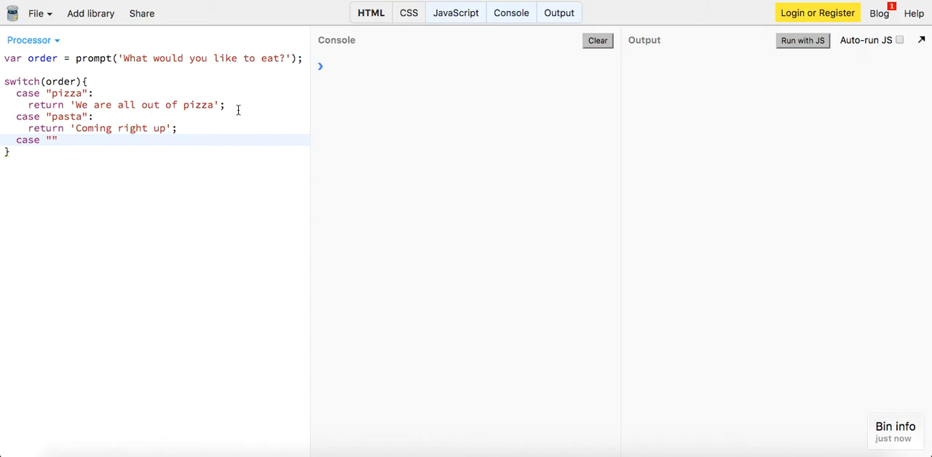
type("seafood")
type("return 'T")
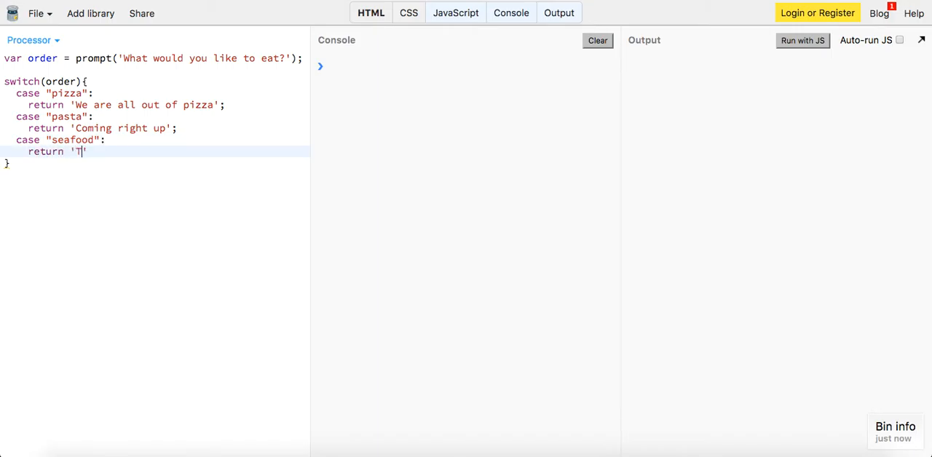
type("hat will be 19.")
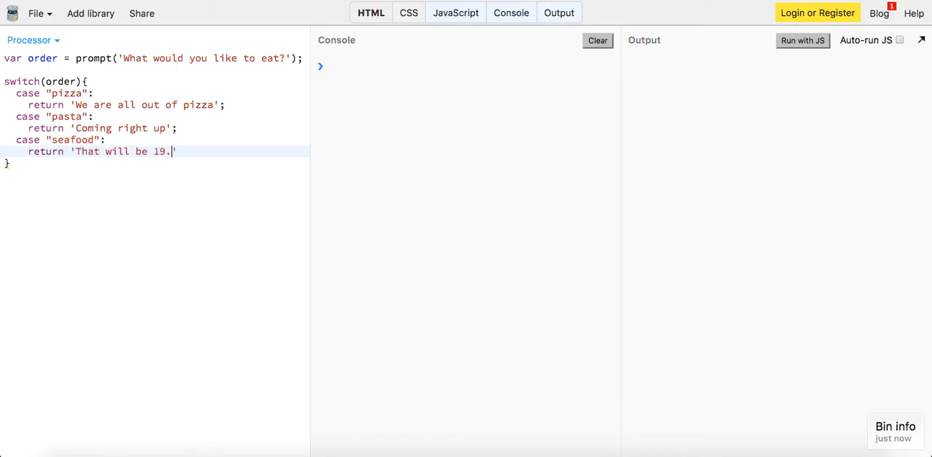
type("99'")
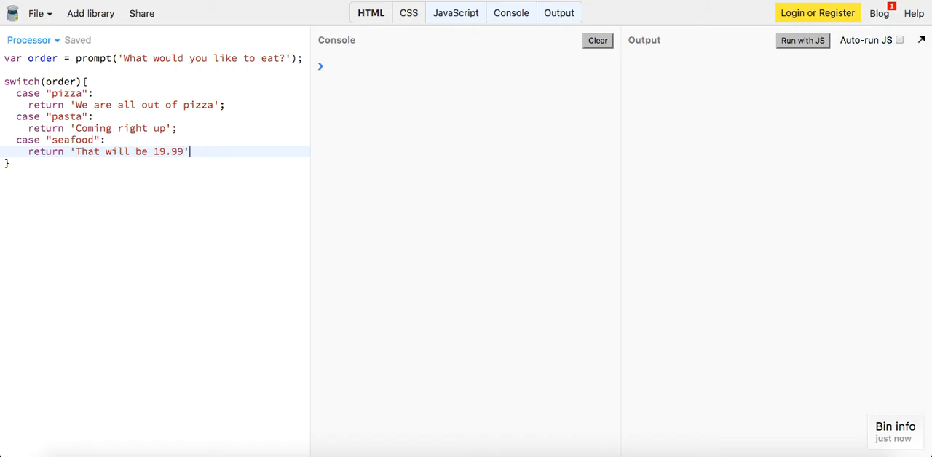
left_click(175, 129)
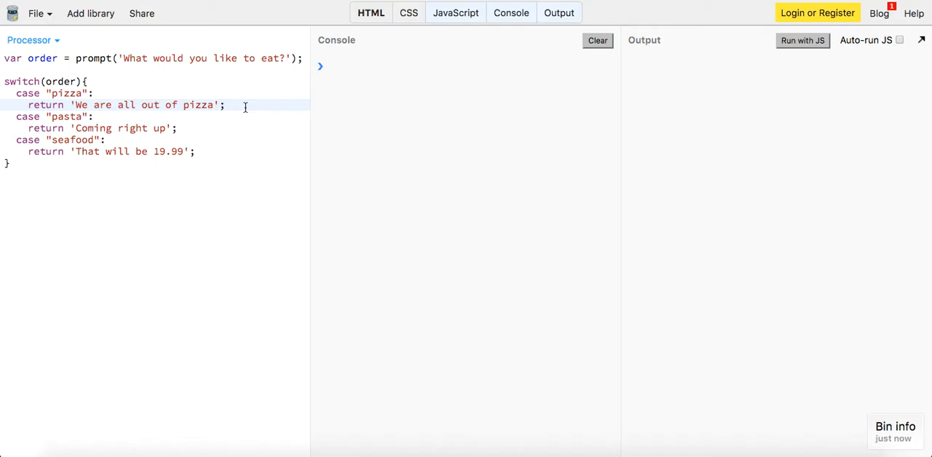
Step: Type break; after the case's return line
type("break;")
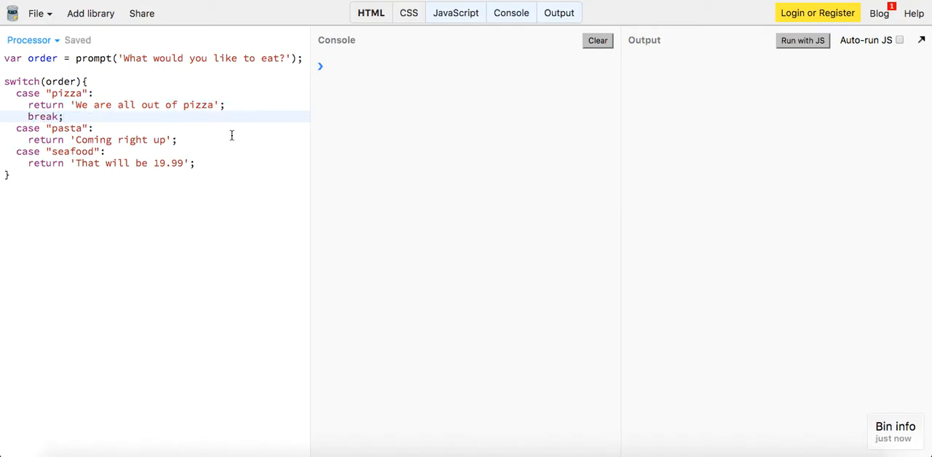
type("break;")
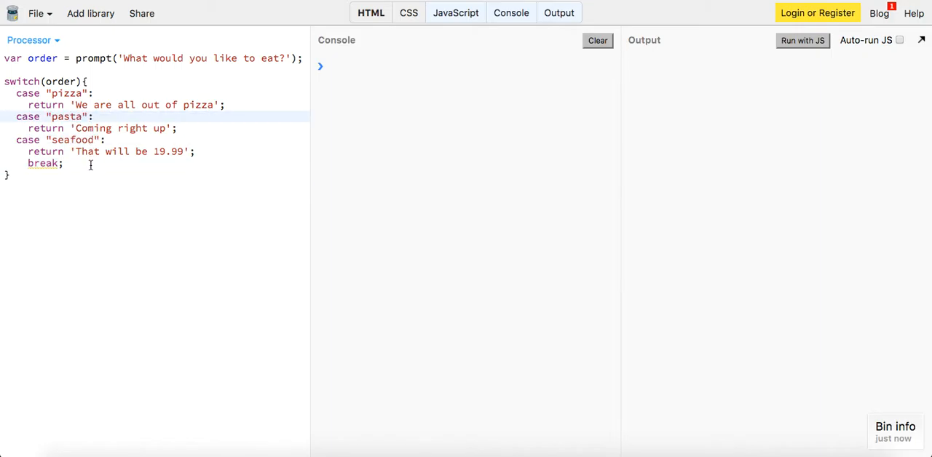
Step: Replace the break line with default: returning 'Sorry, we do not have that'
key("Backspace")
type("case")
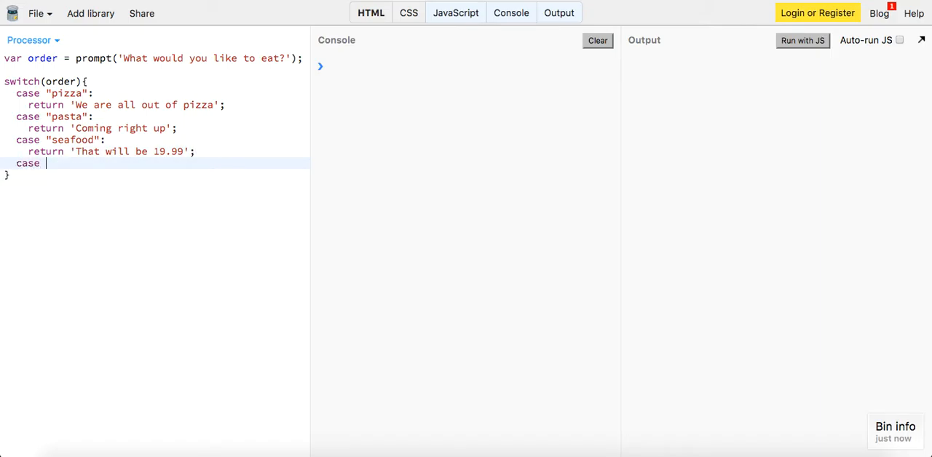
type("default:")
type("return ' ")
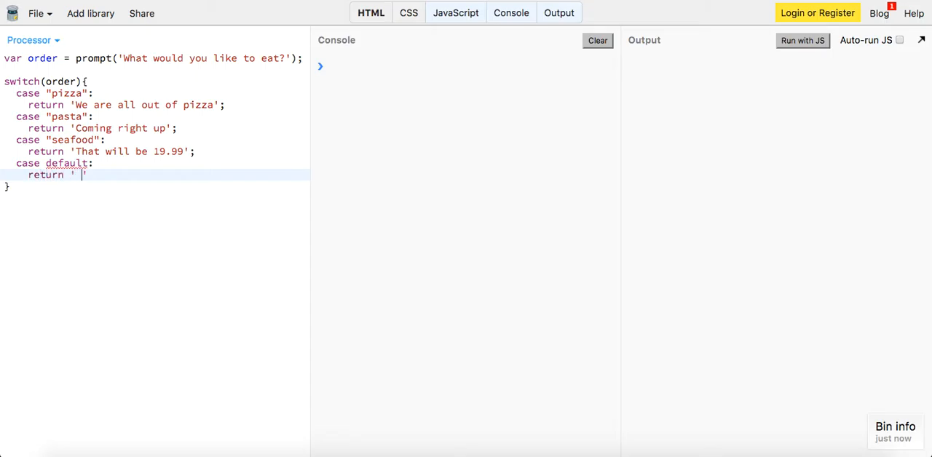
type("Sorry, w")
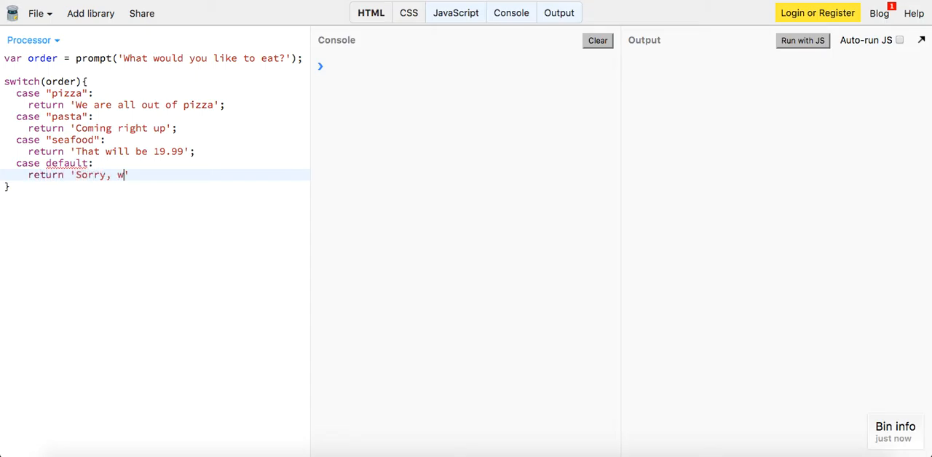
type("e are not s")
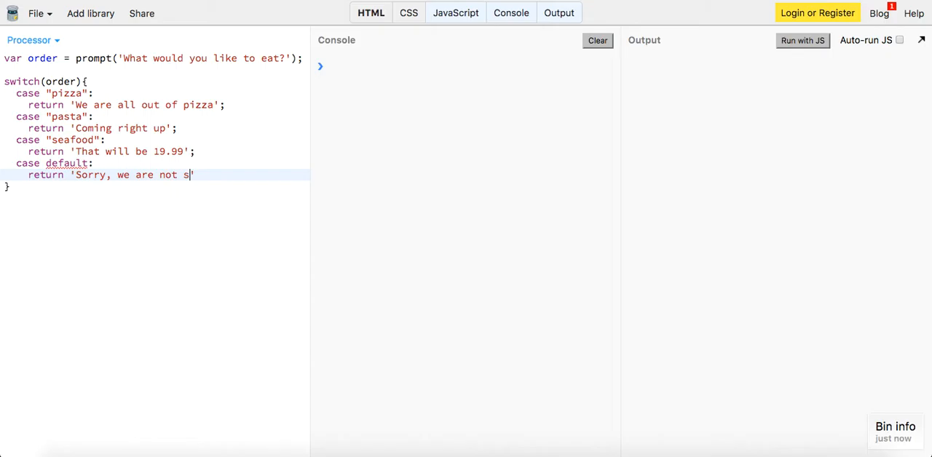
type("ure about what yo")
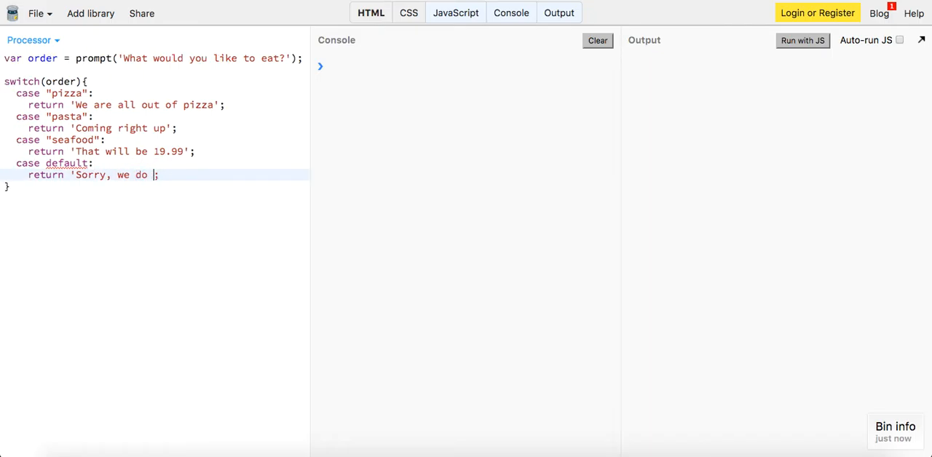
type("not have that'")
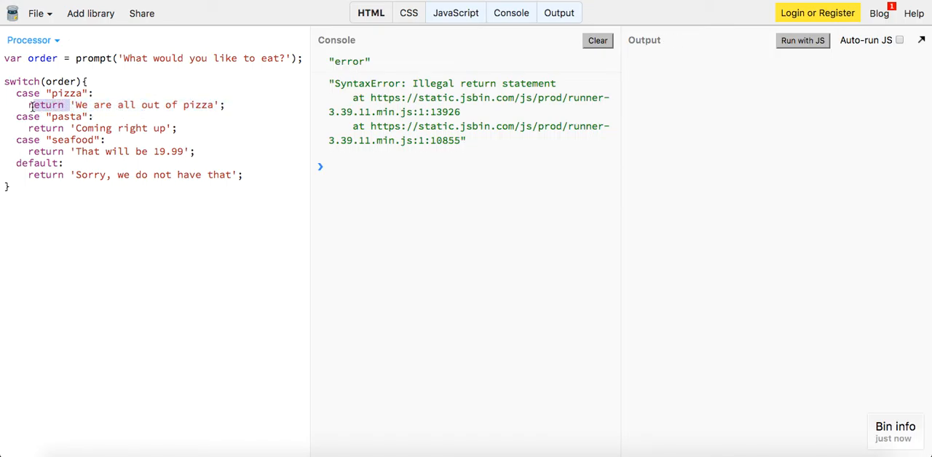
Step: Swap returns for console.log calls with break; lines, including default's 'Sorry, we do not have that'
type("console.log()")
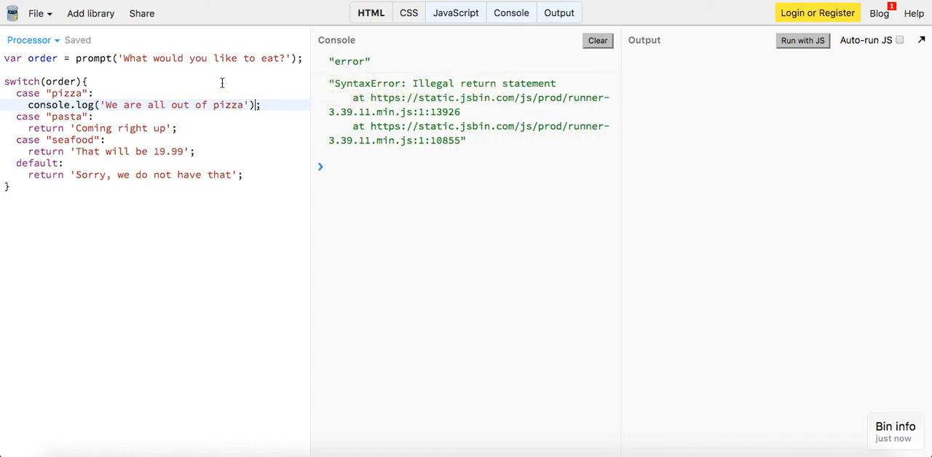
type("break;")
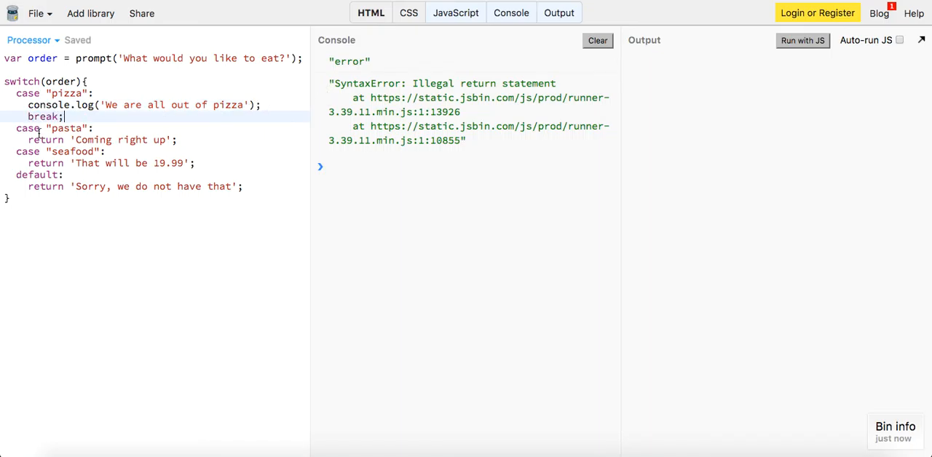
type("conso")
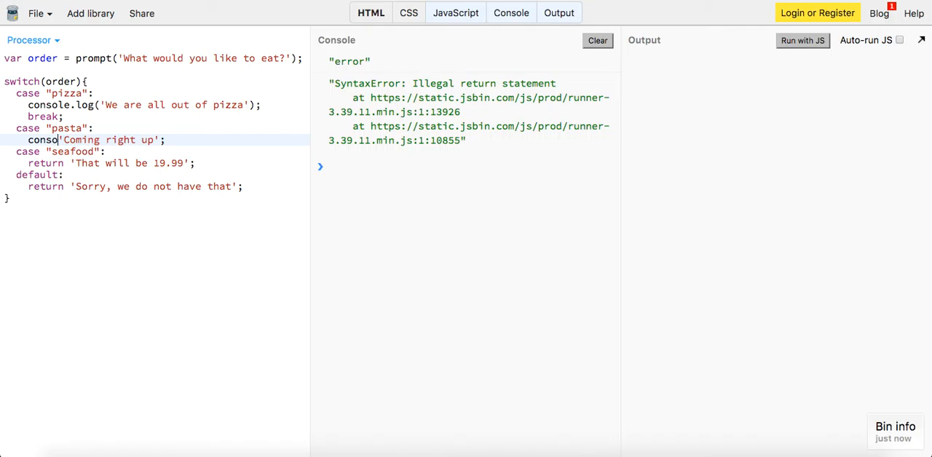
type("le.log()")
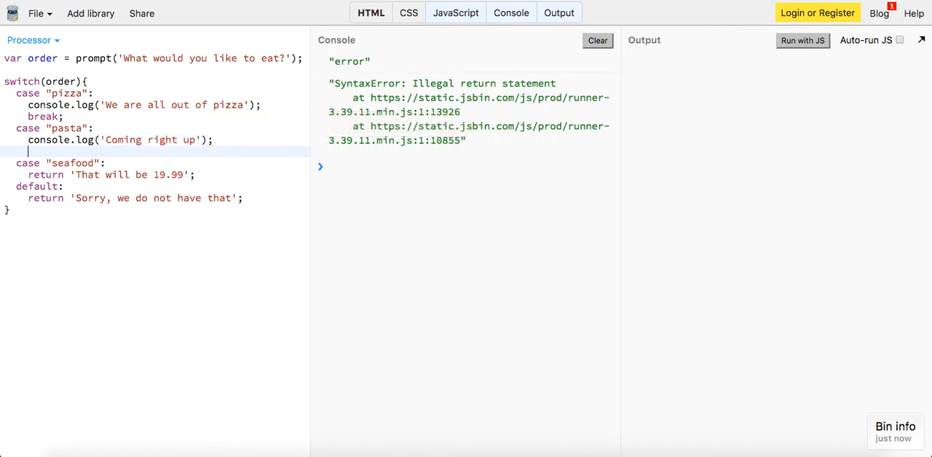
type("break;")
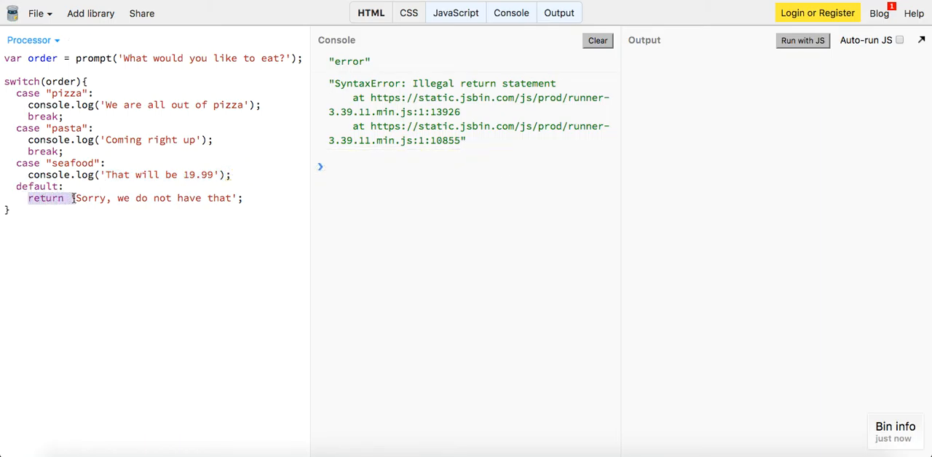
type("console.log(")
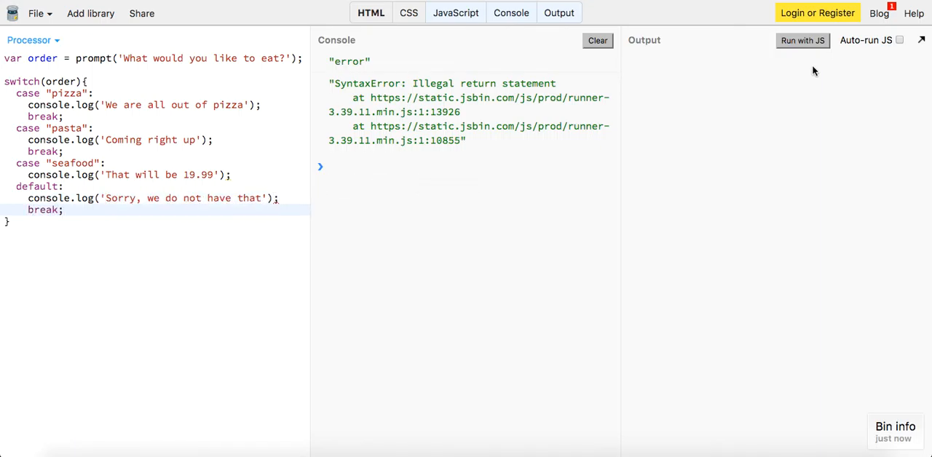
Step: Run the program and submit pizza, pasta and seafood orders at the prompts
left_click(597, 40)
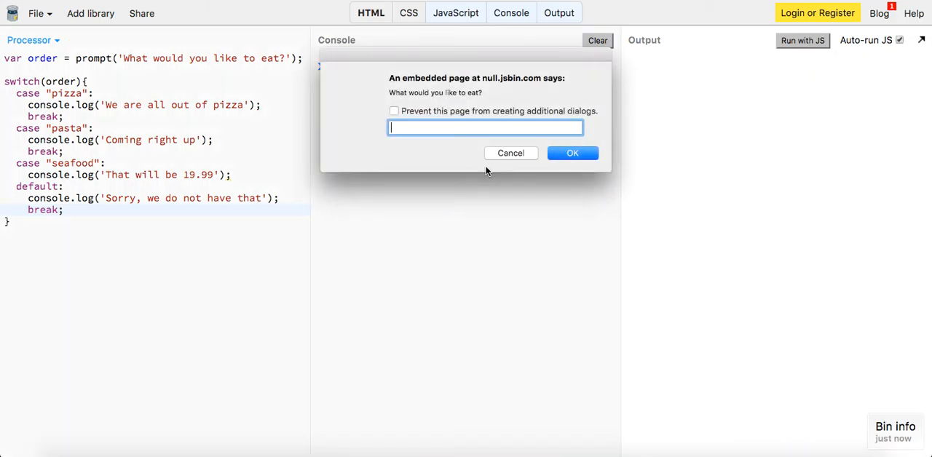
left_click(572, 153)
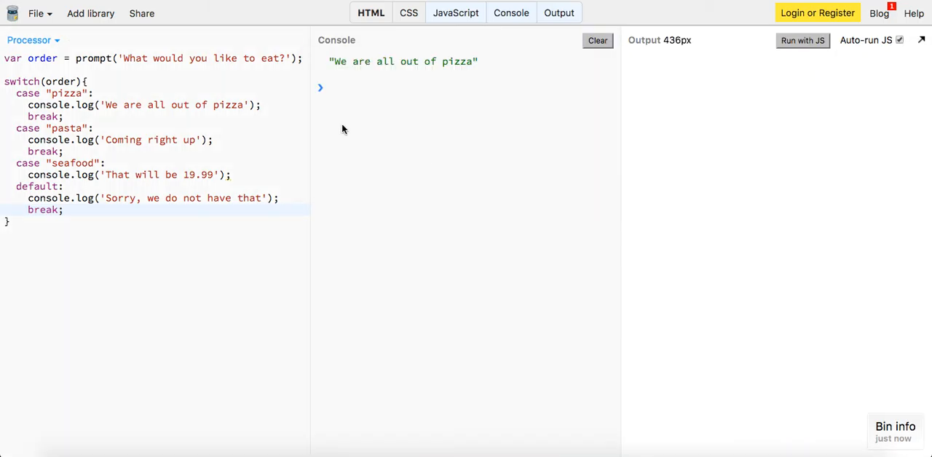
left_click(185, 233)
type("pas")
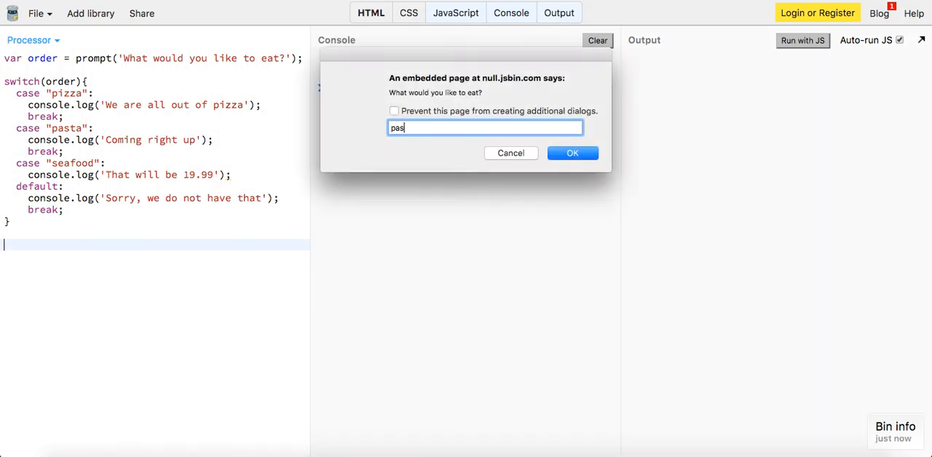
left_click(572, 153)
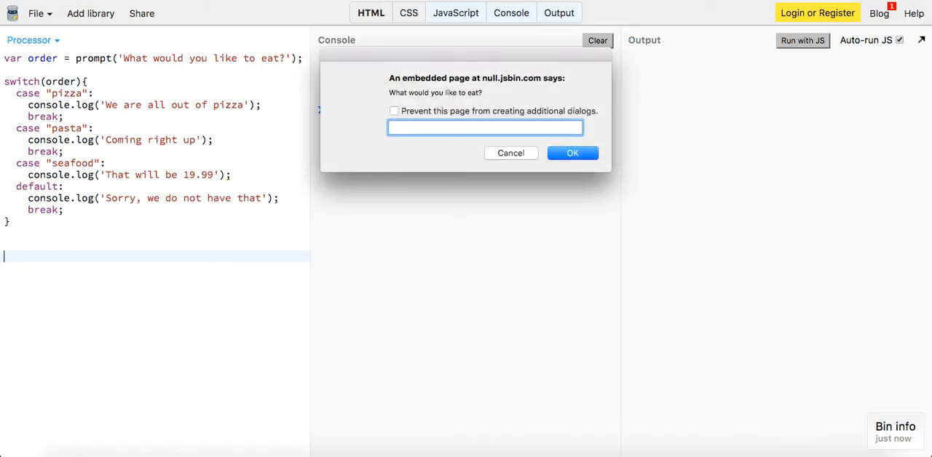
left_click(572, 152)
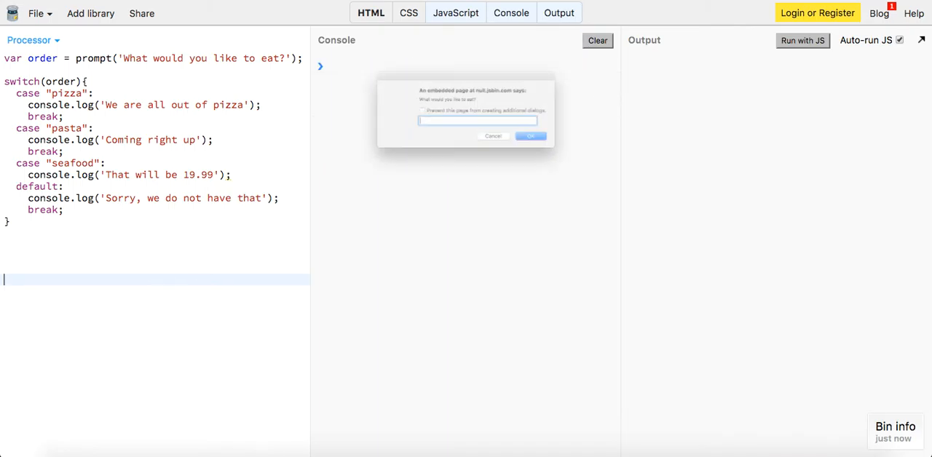
left_click(530, 136)
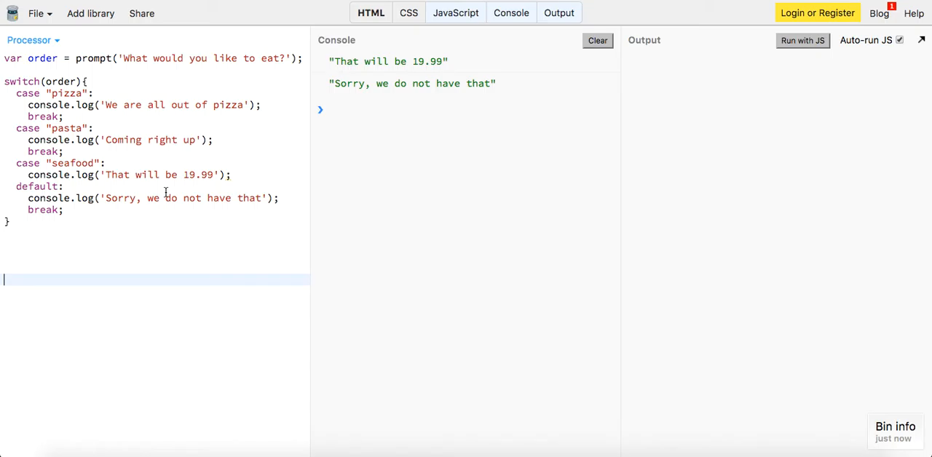
mouse_move(231, 179)
type("q")
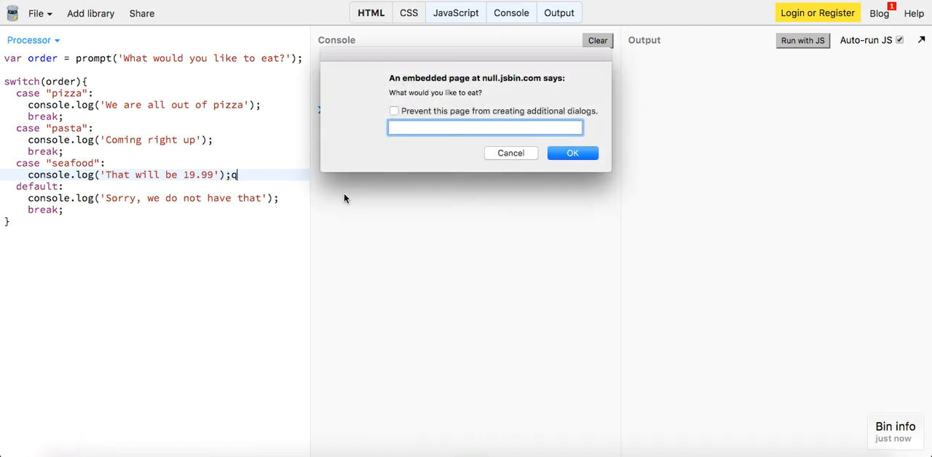
Step: Add break; under the seafood log, turn Auto-run JS off, and clear the console
left_click(572, 153)
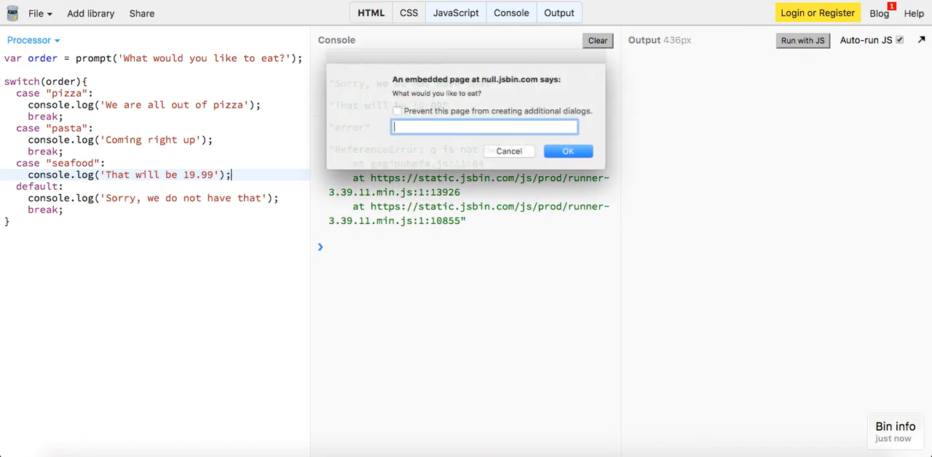
left_click(567, 151)
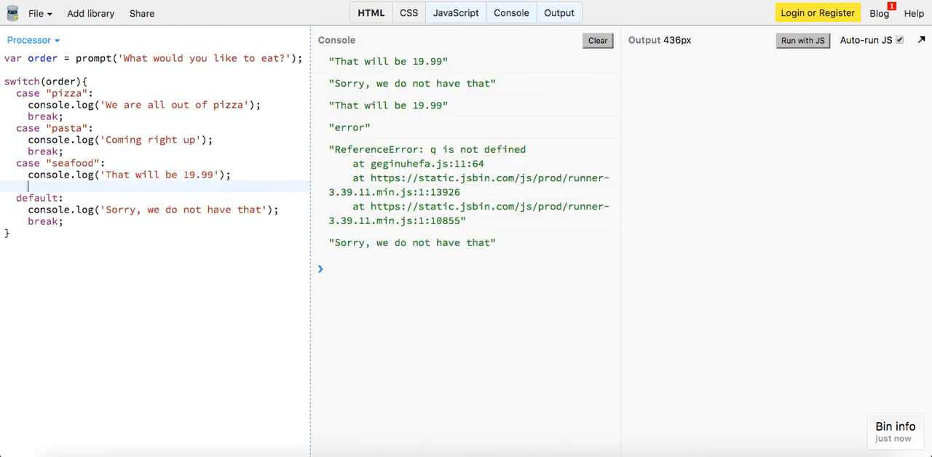
type("bre")
type("ak")
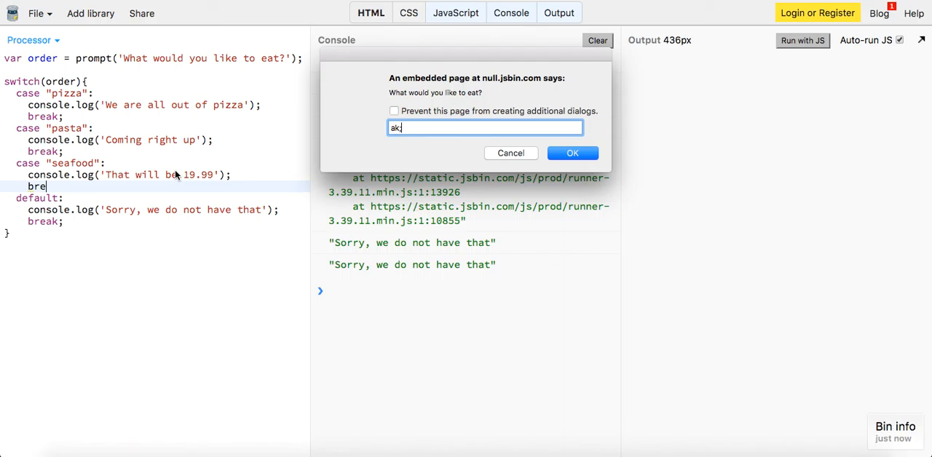
left_click(572, 153)
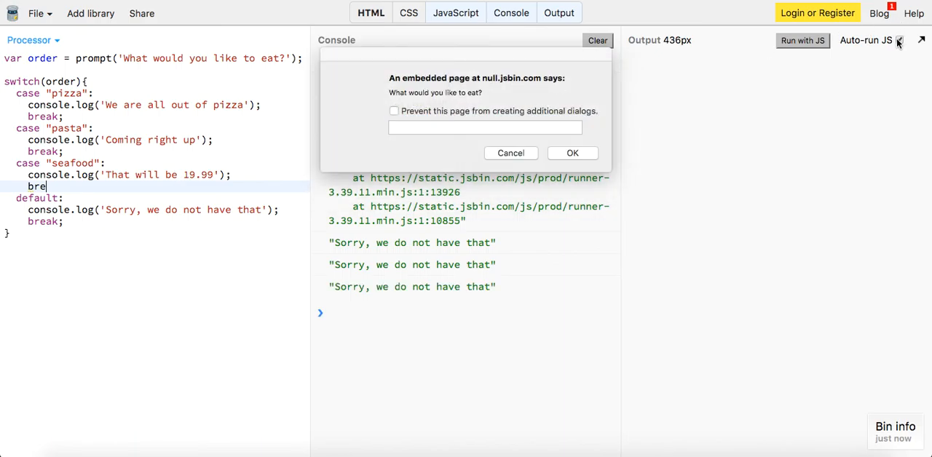
left_click(486, 127)
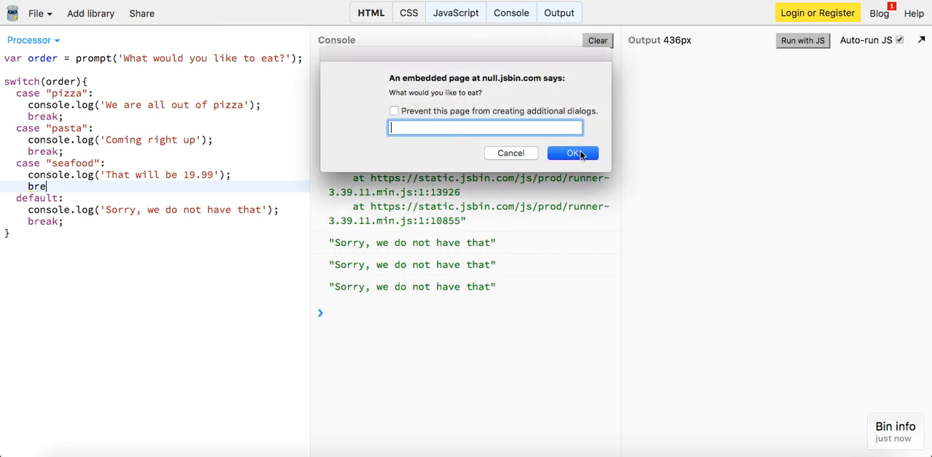
left_click(572, 153)
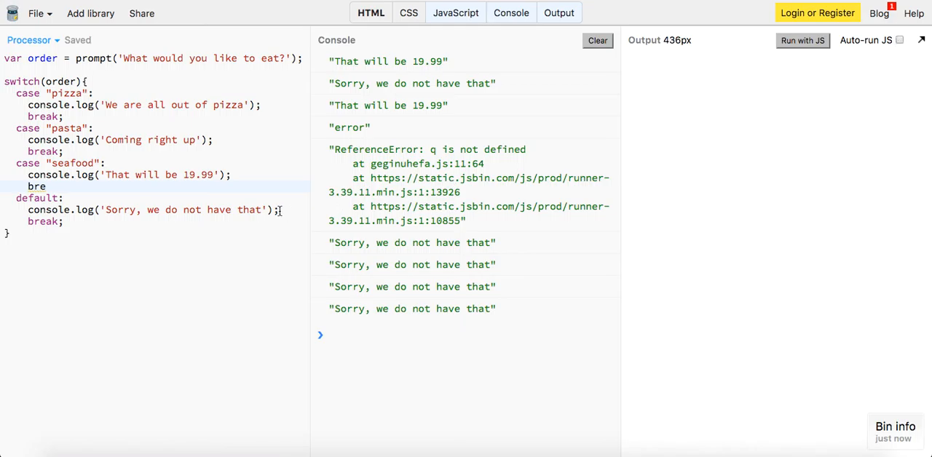
type("ak;")
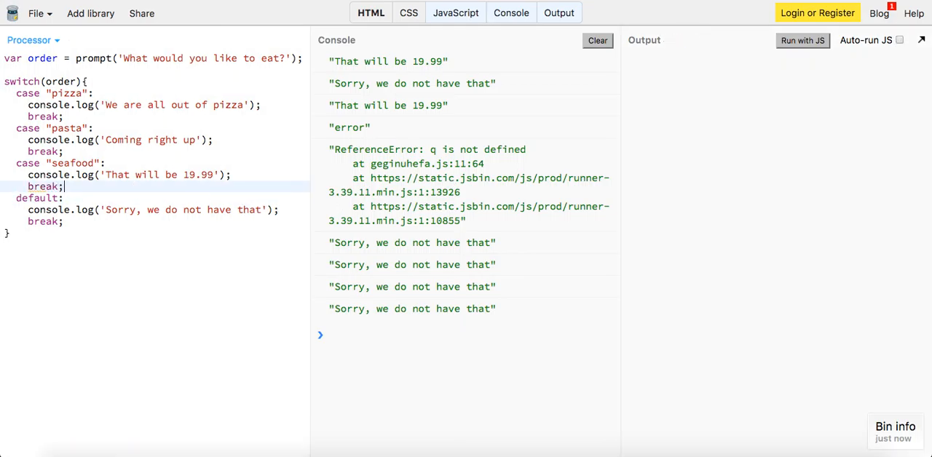
left_click(596, 40)
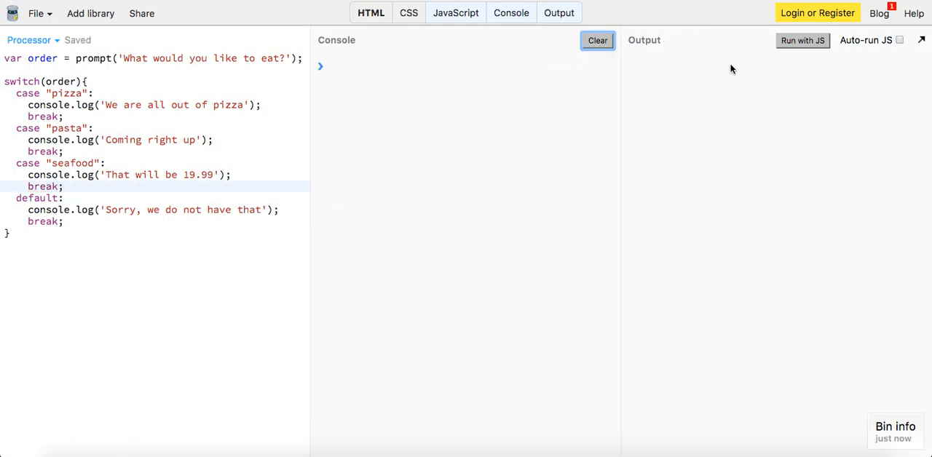
Step: Re-enable Auto-run JS and submit an unlisted dish such as roast beef, clearing the console
left_click(802, 40)
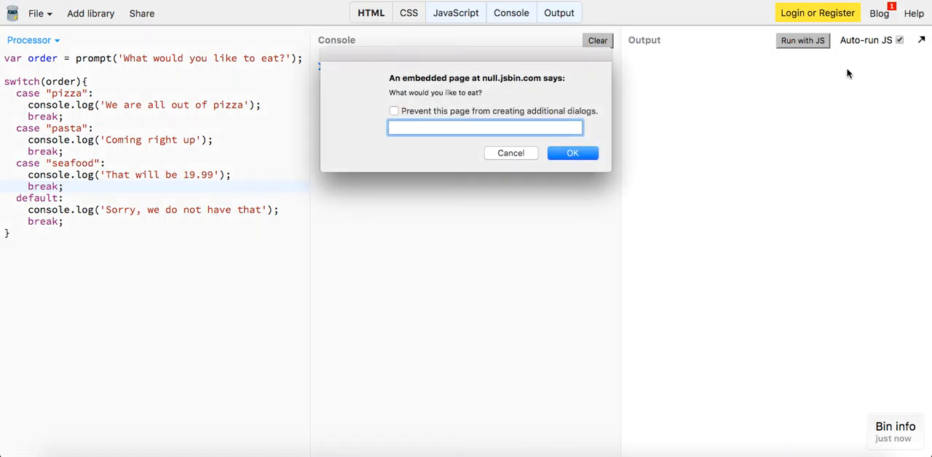
left_click(572, 153)
type("roast b")
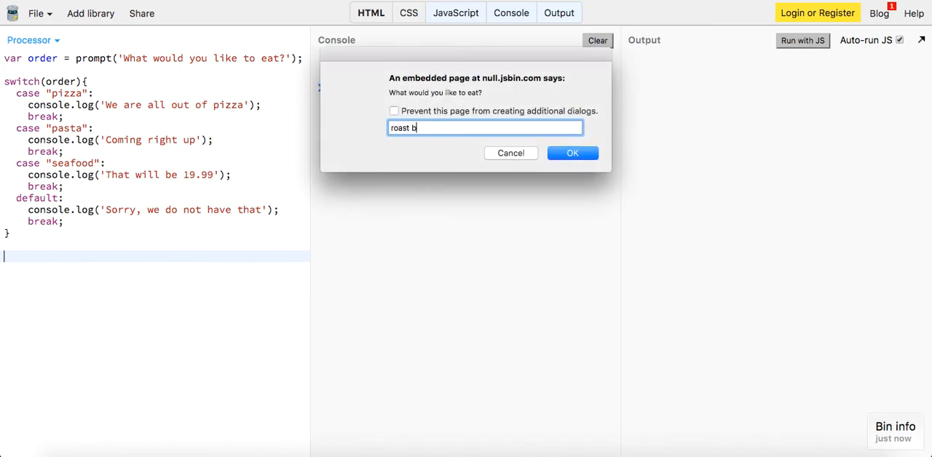
left_click(572, 153)
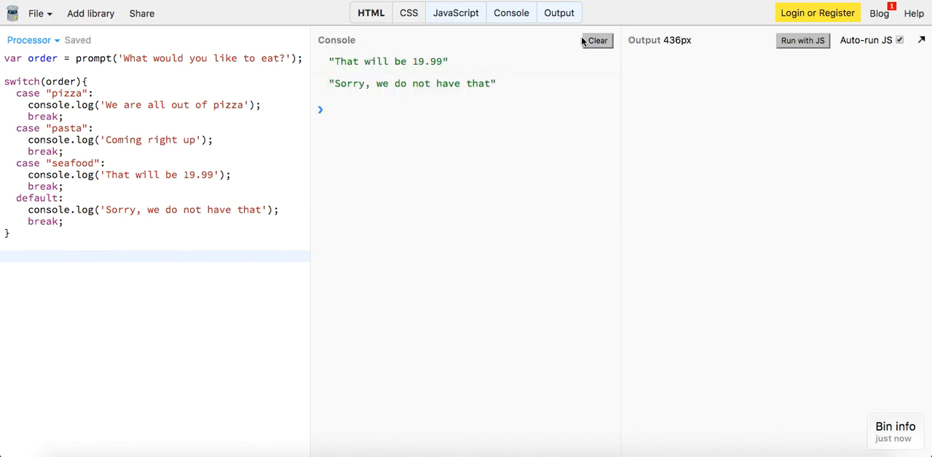
left_click(802, 40)
type("roast bee")
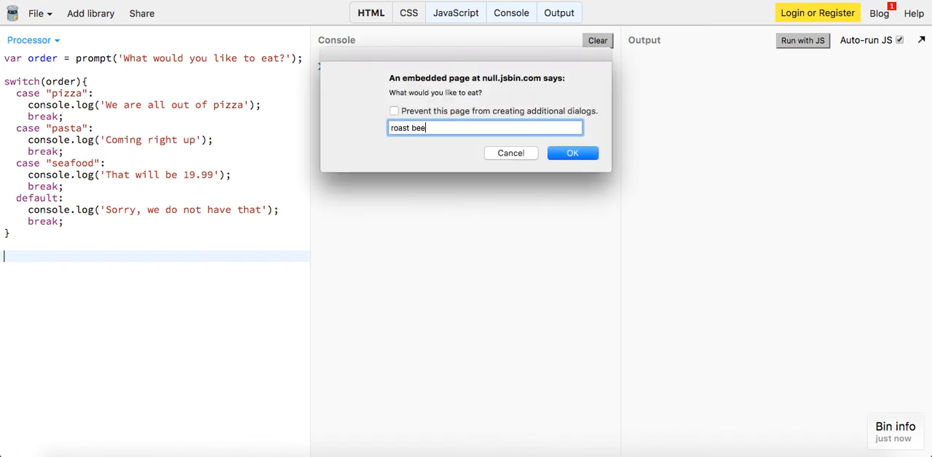
left_click(572, 153)
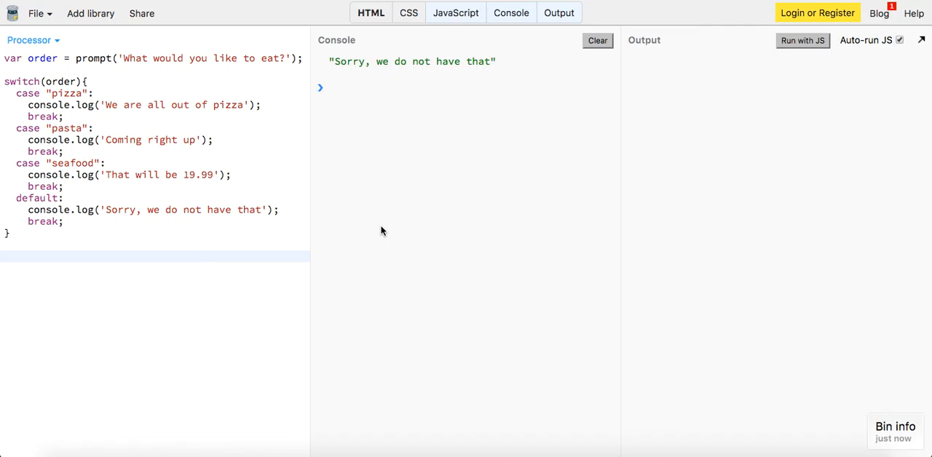
mouse_move(647, 407)
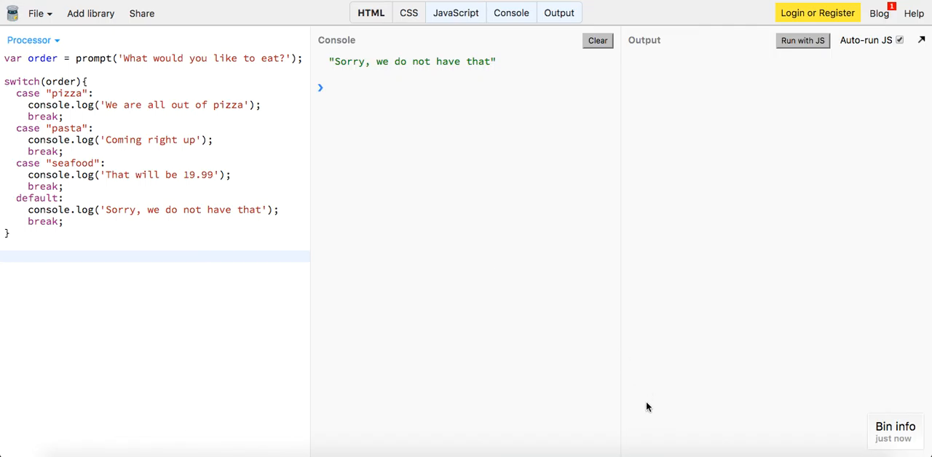